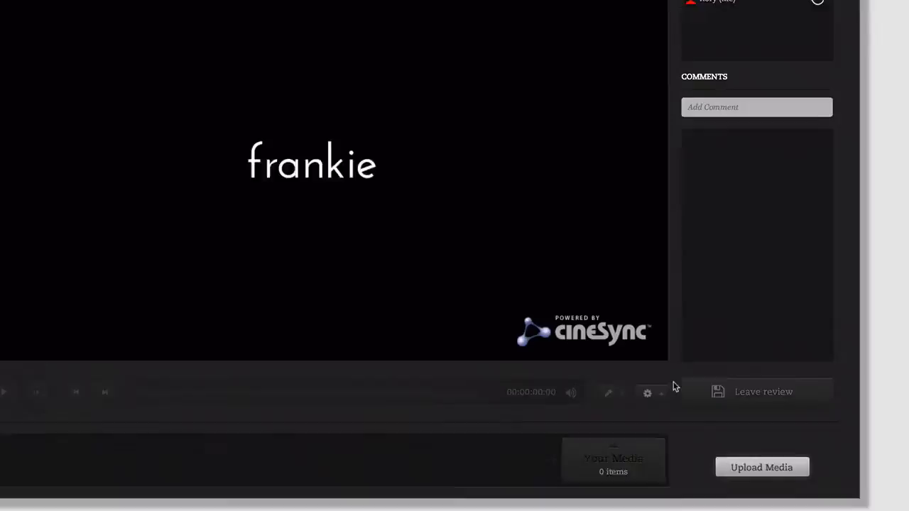
Step: Upload Luxury_FD_Range_hero_CG.mov from the luxury commercial folder into the review player
click(762, 468)
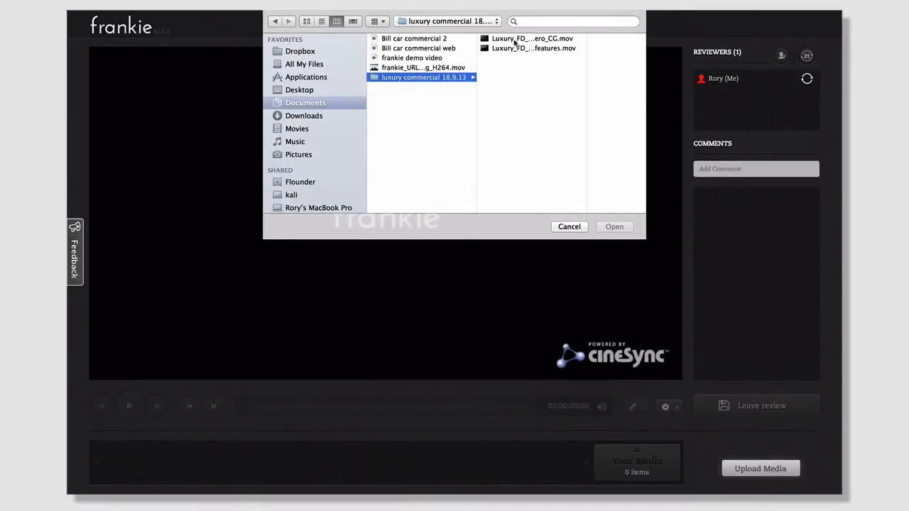
click(532, 38)
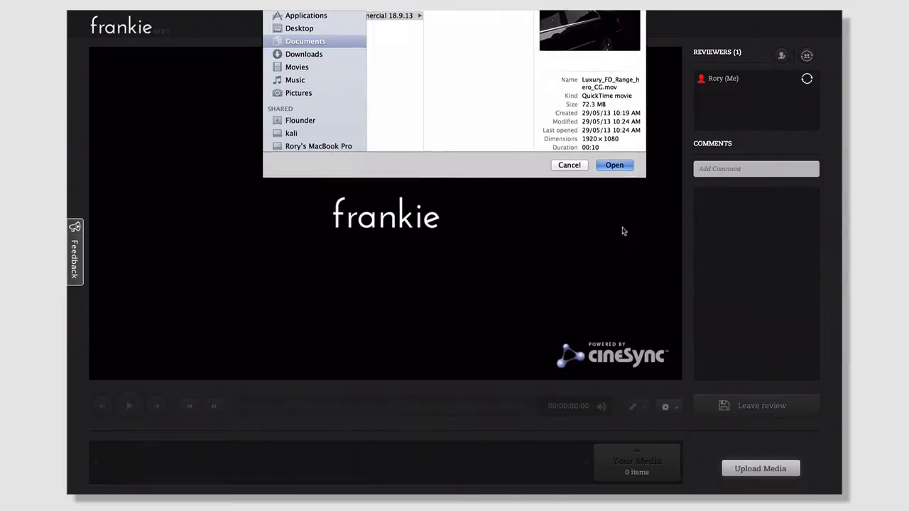
click(613, 165)
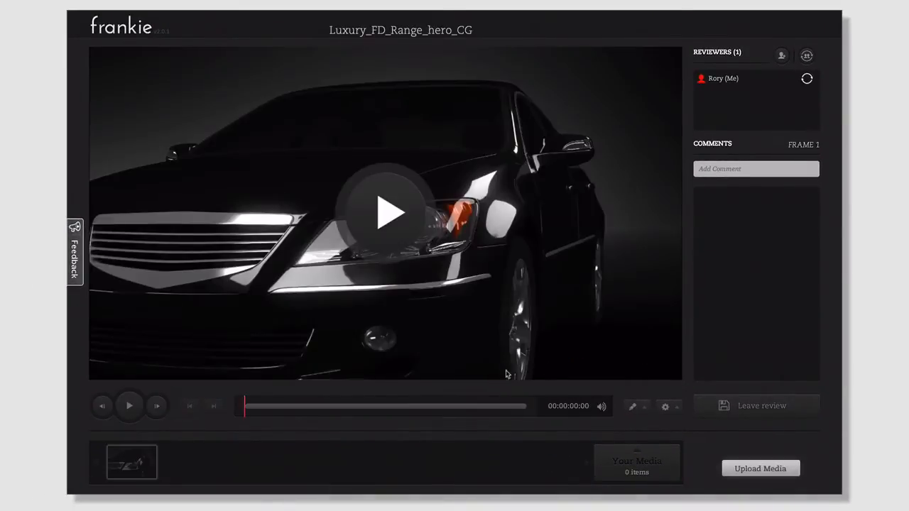
Step: Play to frame 170 and comment 'can we remove this reflection' on the circled headlight
click(128, 405)
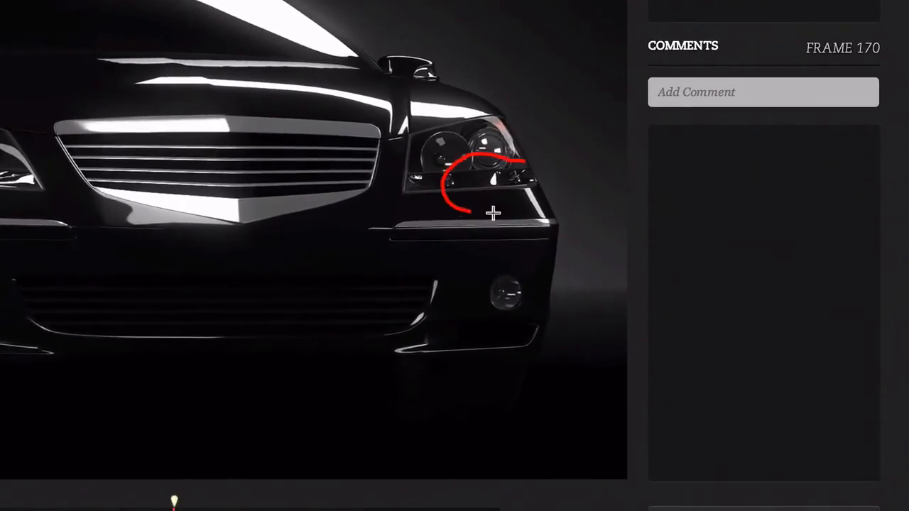
text(c)
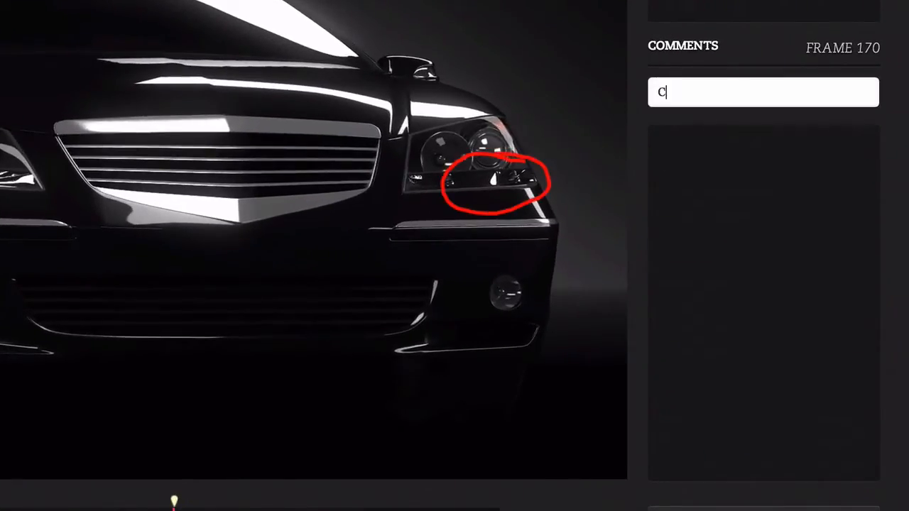
text(an we remove this reflection)
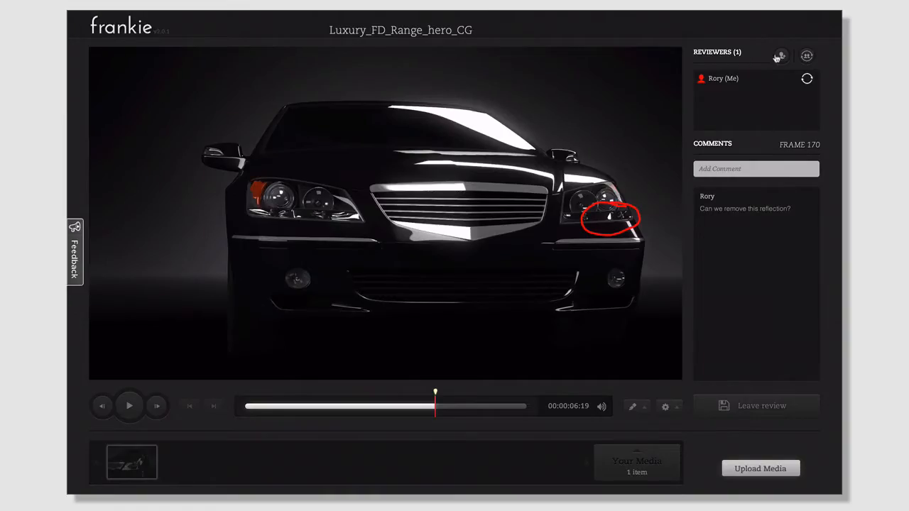
click(780, 55)
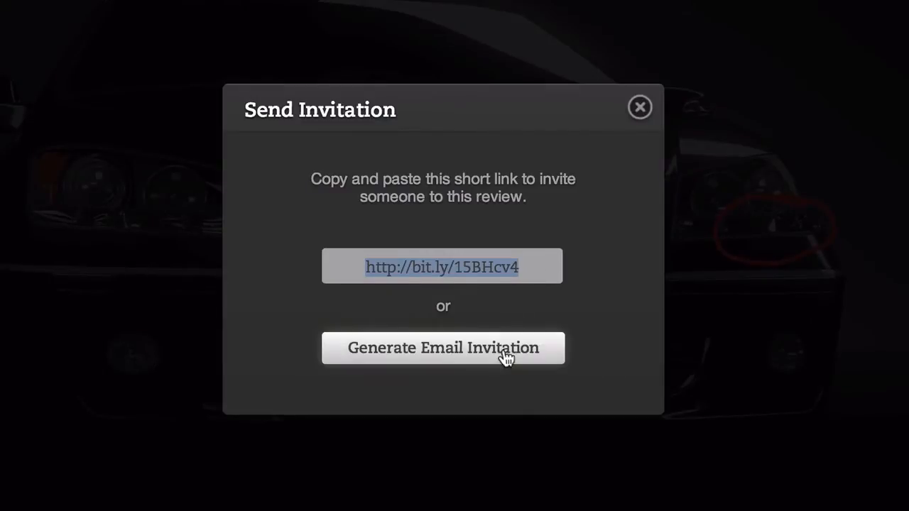
click(443, 348)
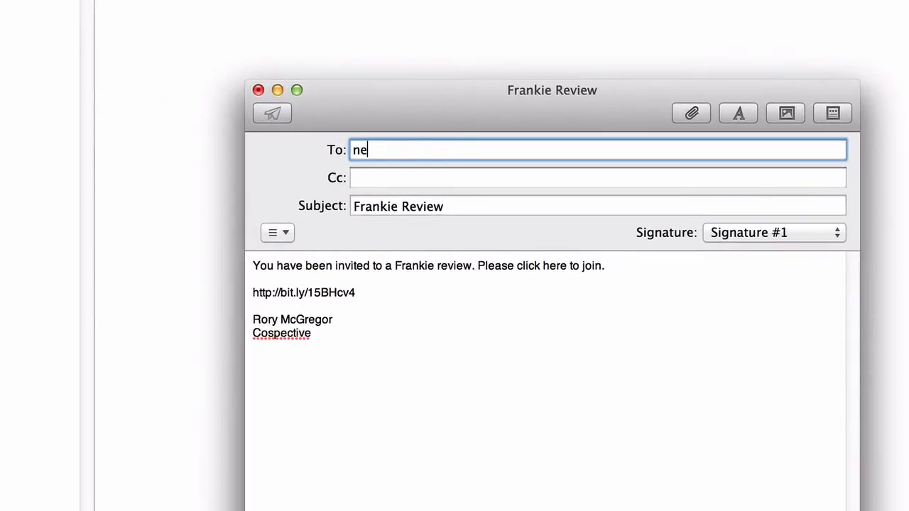
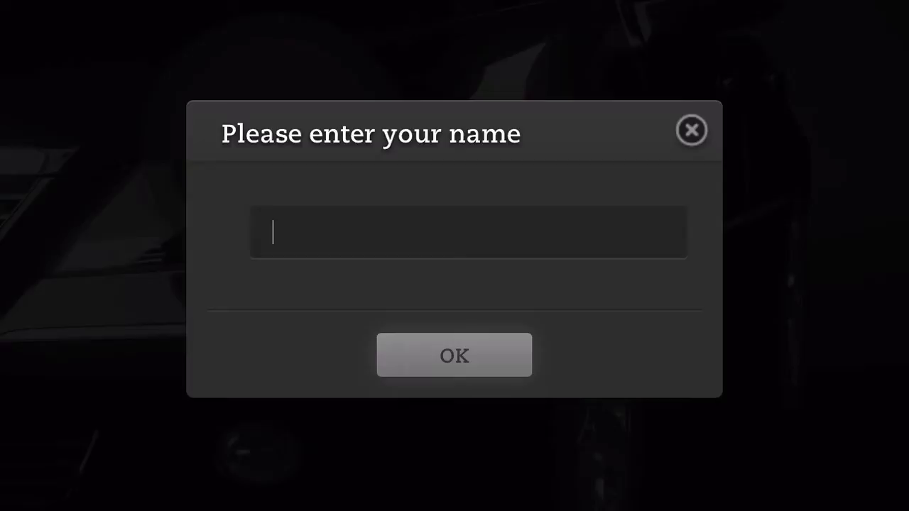
Step: Join the review as Neil, then play and pause the commercial on a frame
click(454, 355)
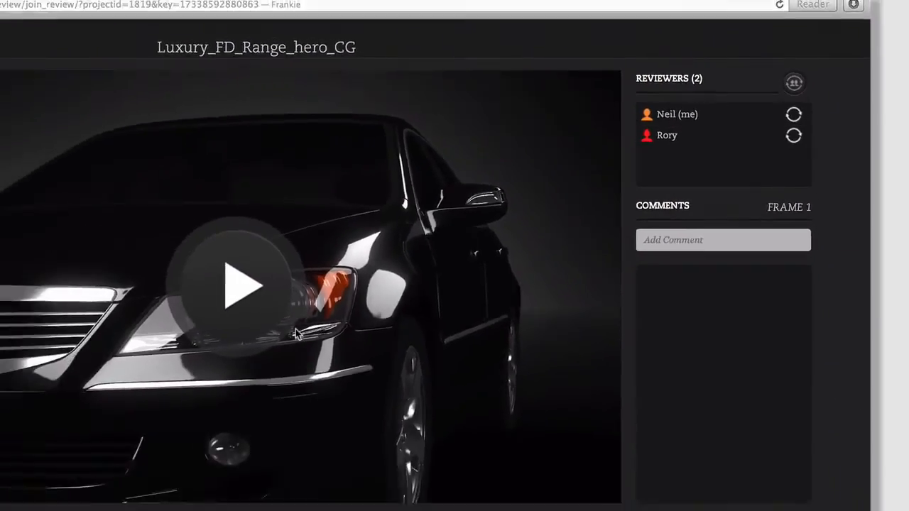
click(245, 285)
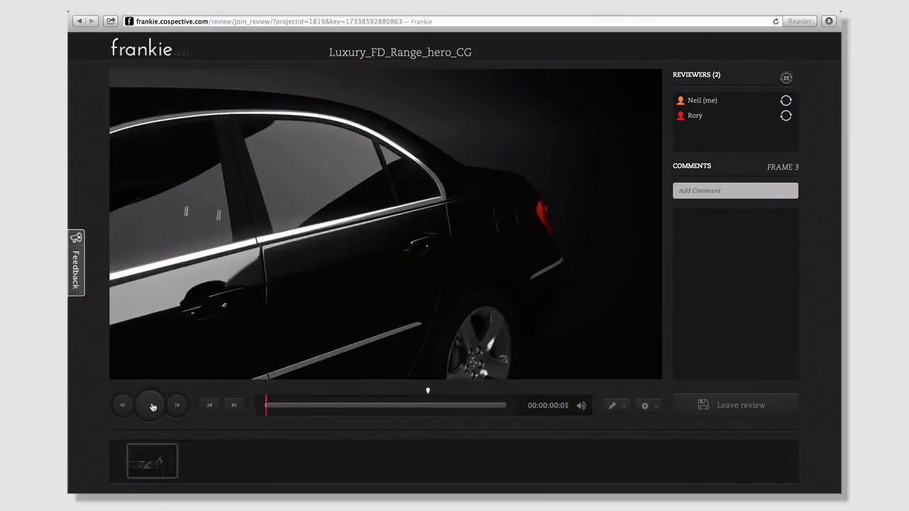
click(150, 405)
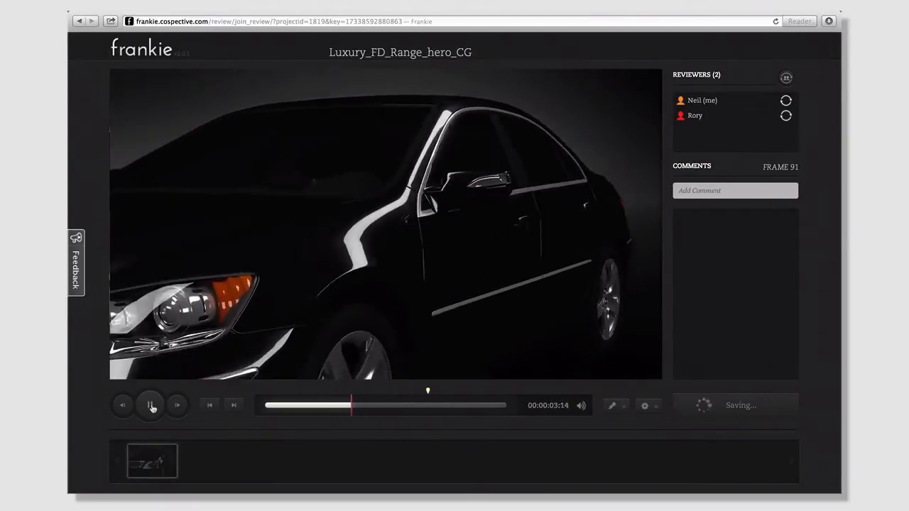
click(150, 405)
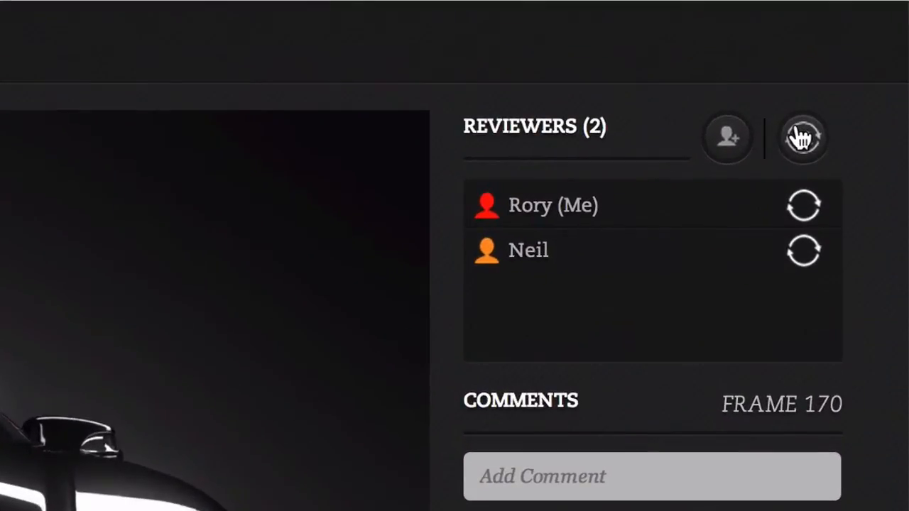
Step: Request playback sync for all reviewers and accept it on Neil's side
click(803, 137)
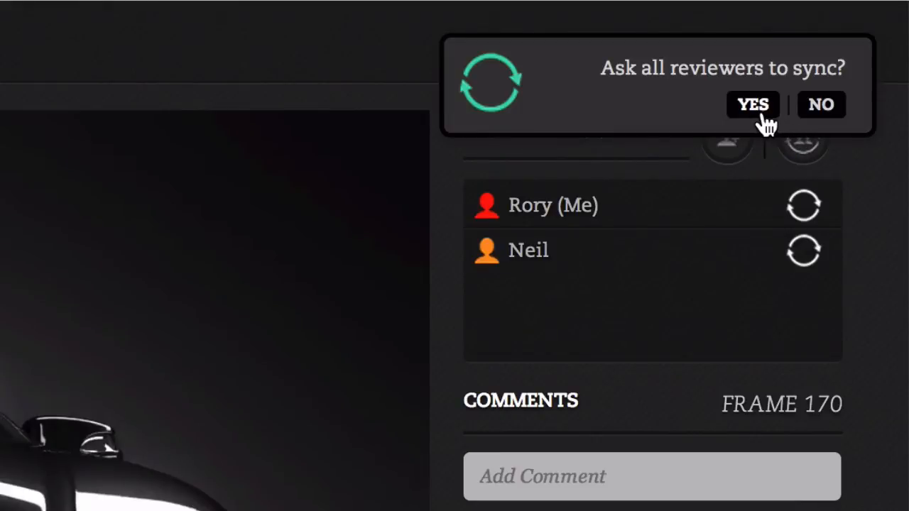
click(752, 105)
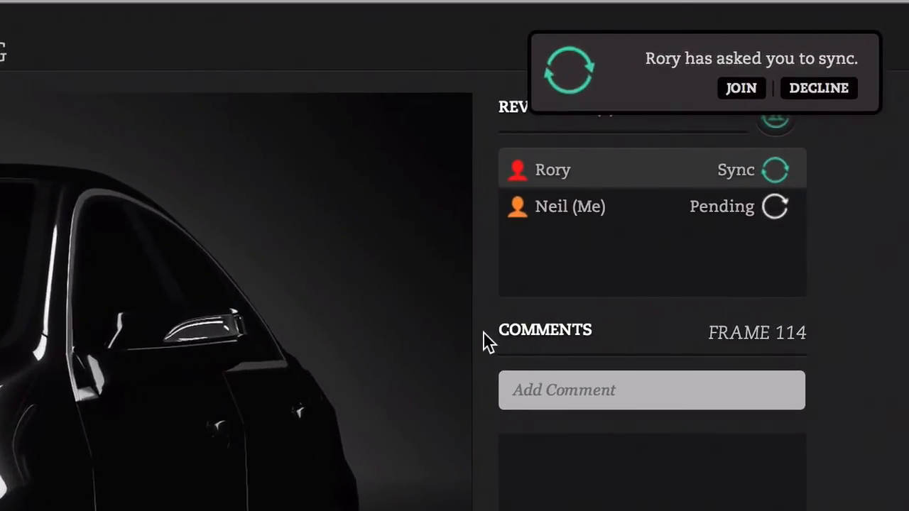
mouse_move(743, 88)
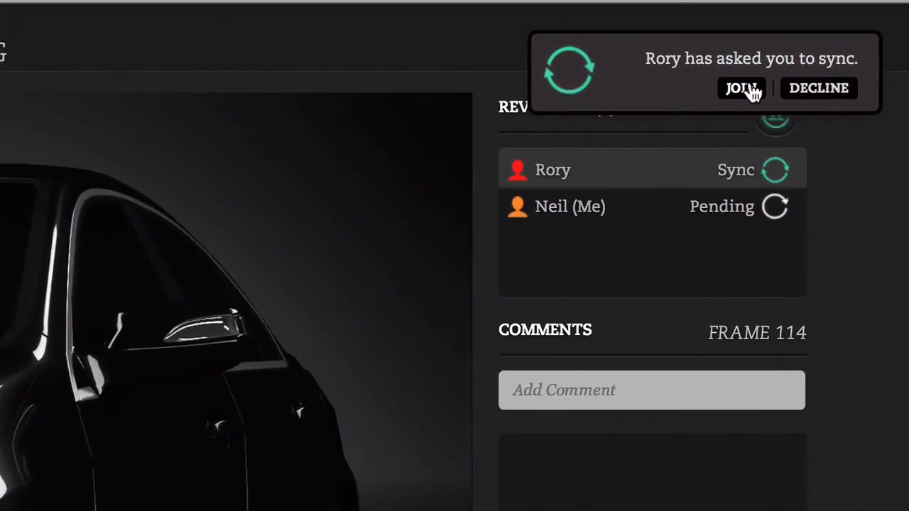
click(741, 88)
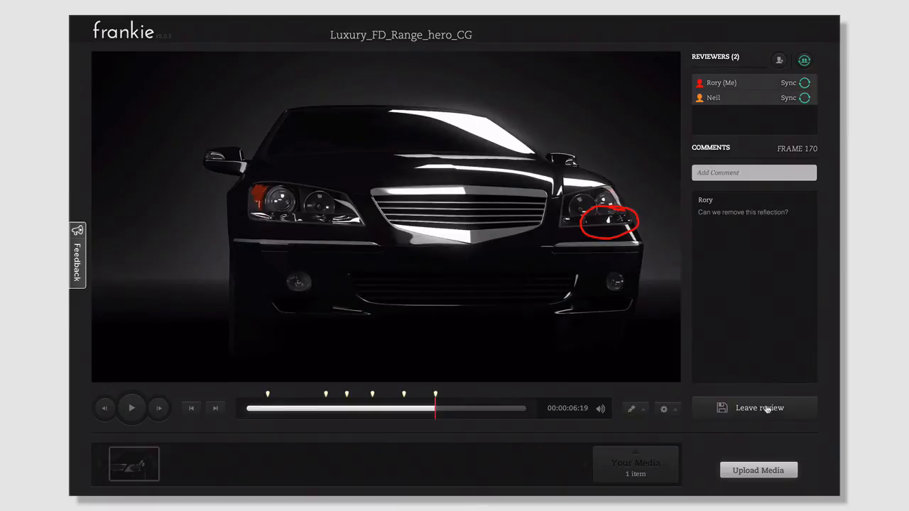
Step: Leave the review session and answer the guest-access prompt
click(760, 408)
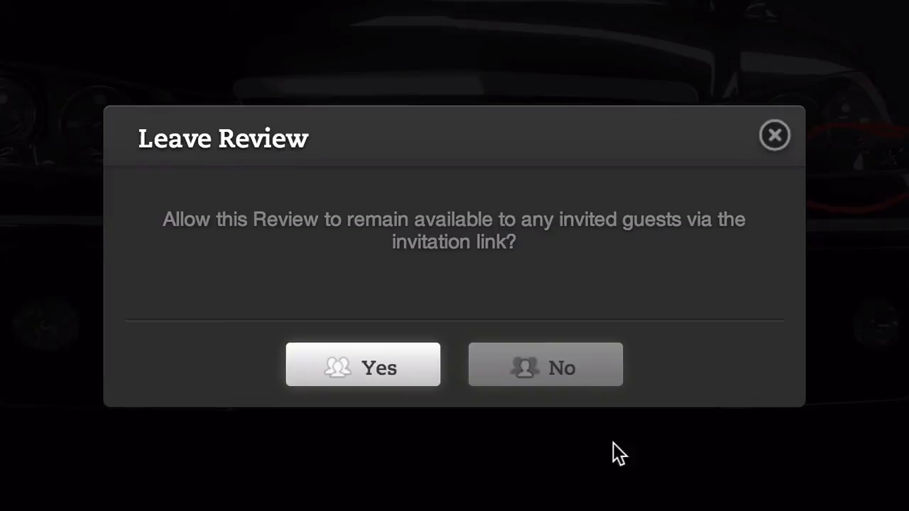
click(362, 368)
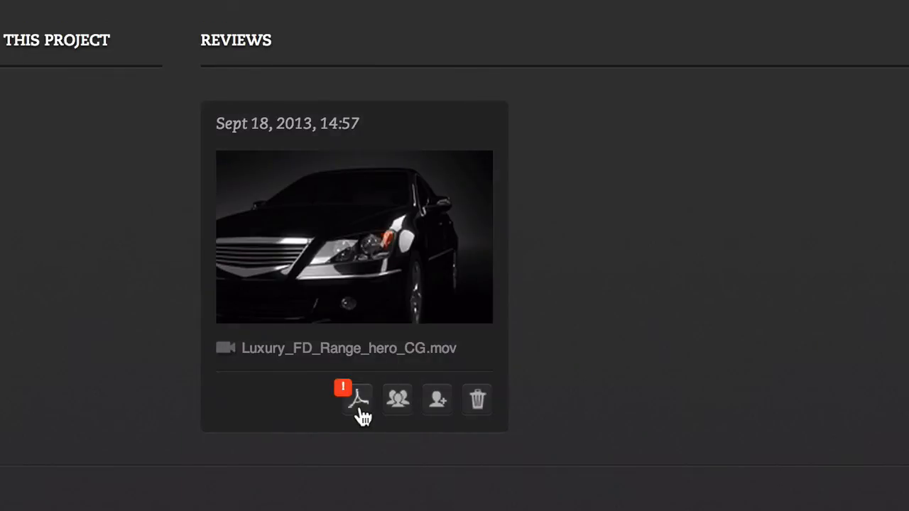
Step: Generate the review's PDF summary and scroll through the annotated frames and comments
click(356, 399)
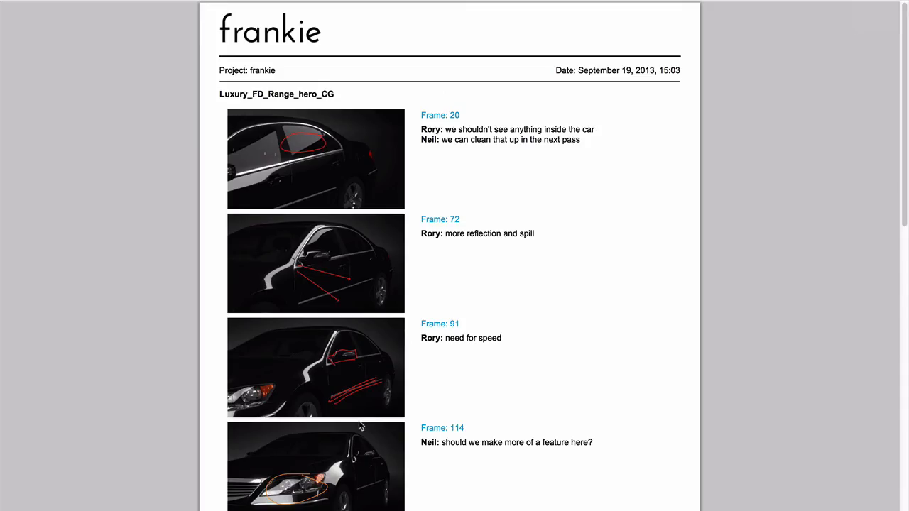
scroll(down, 3)
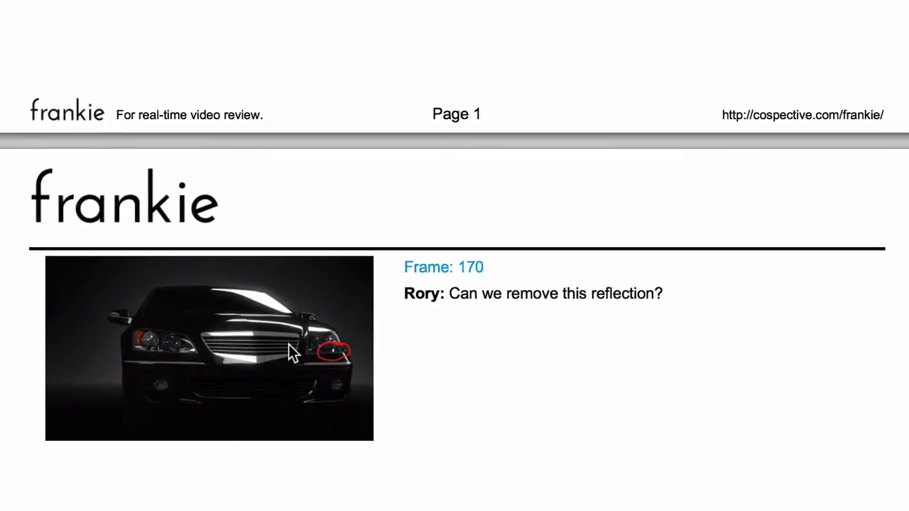